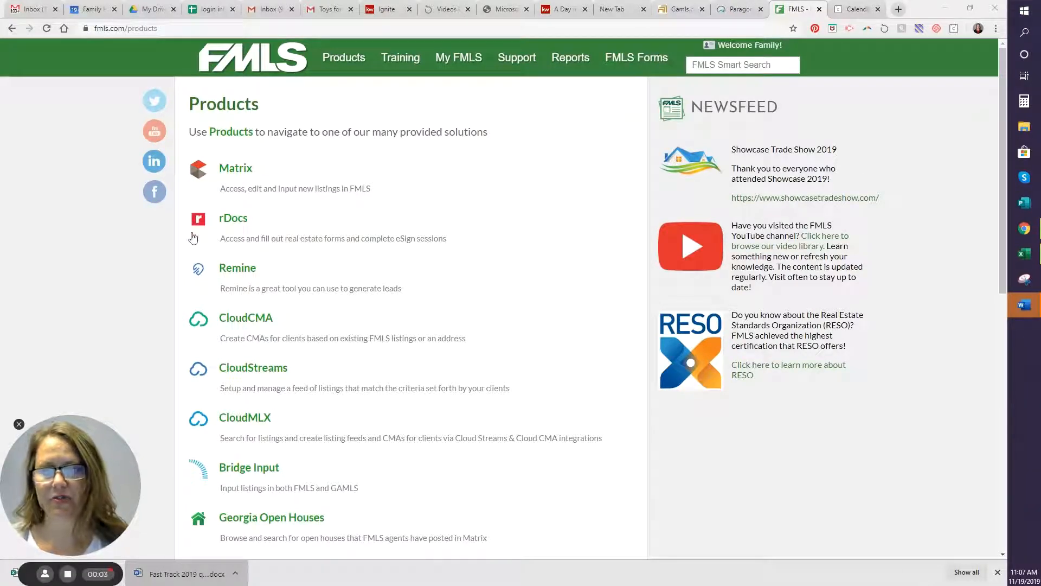
pyautogui.moveTo(195, 269)
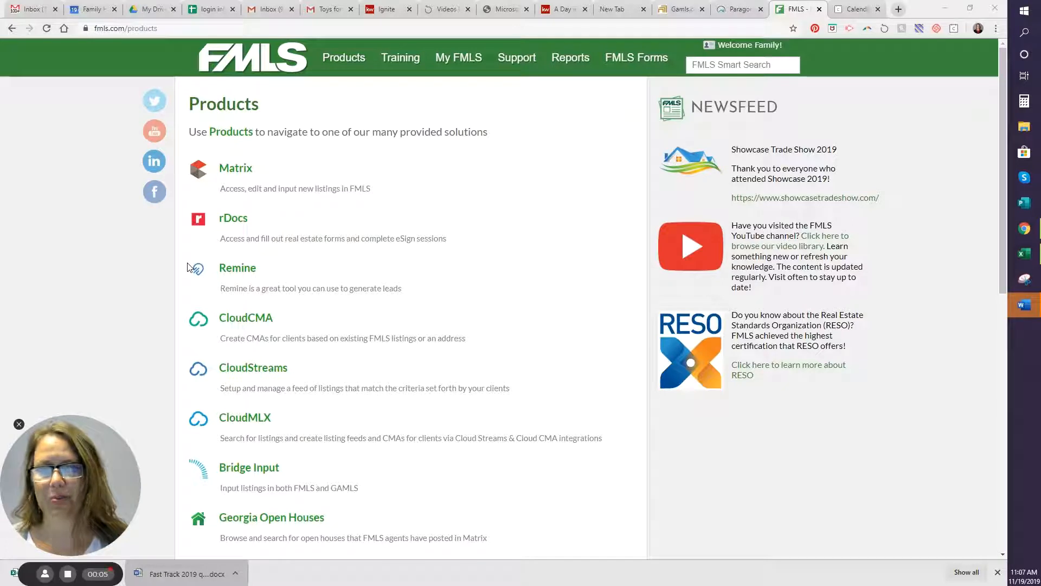
pyautogui.moveTo(237, 257)
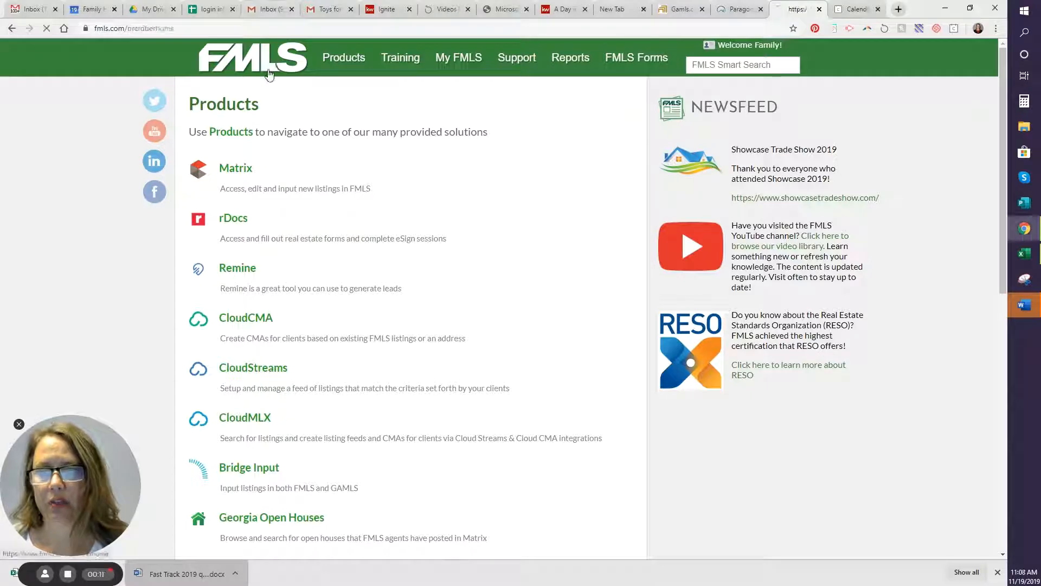
# - Return to the FMLS member home page and show the Products dropdown
pyautogui.click(252, 57)
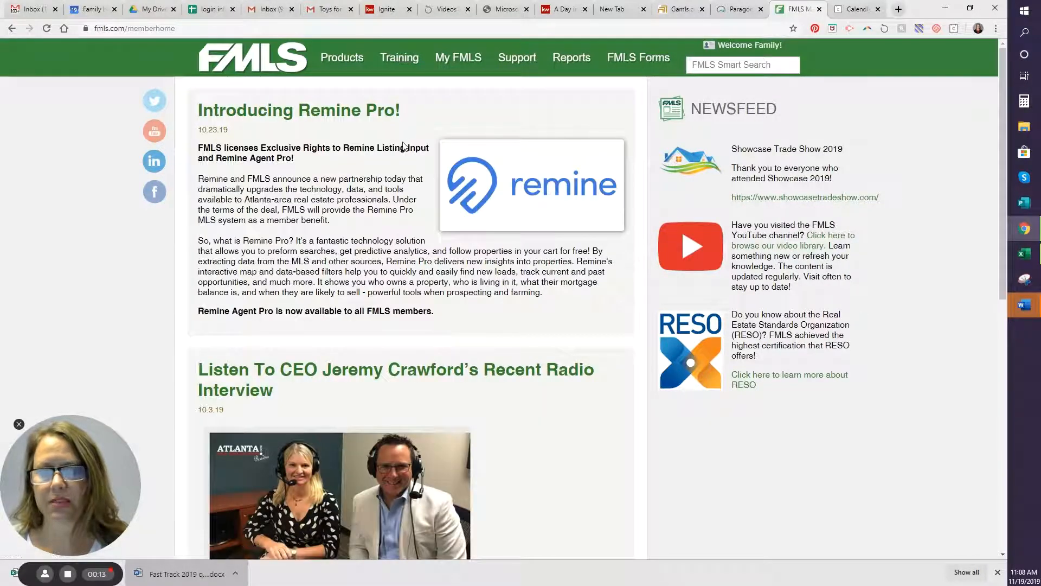
pyautogui.click(343, 57)
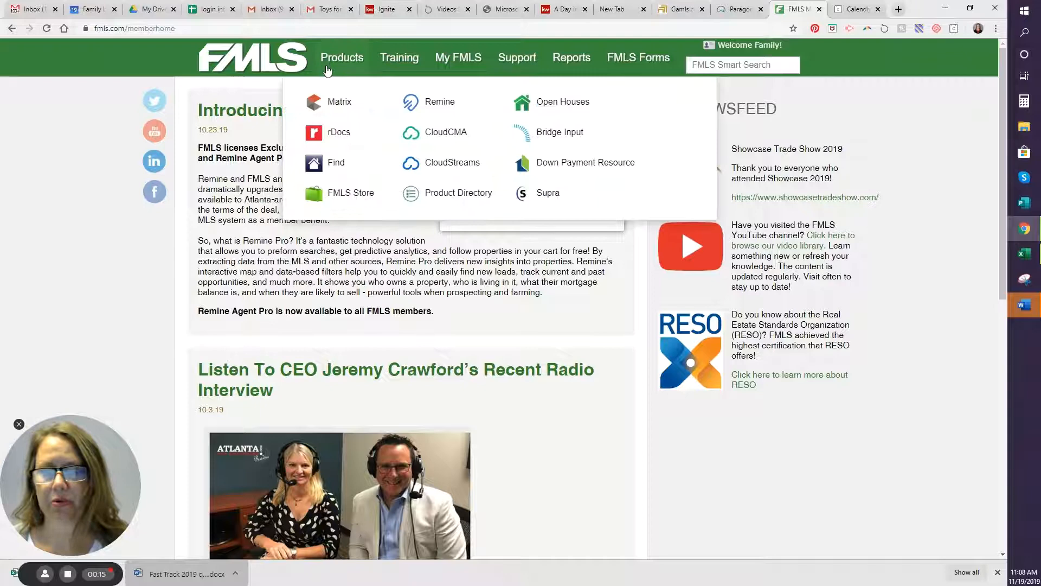
pyautogui.moveTo(339, 101)
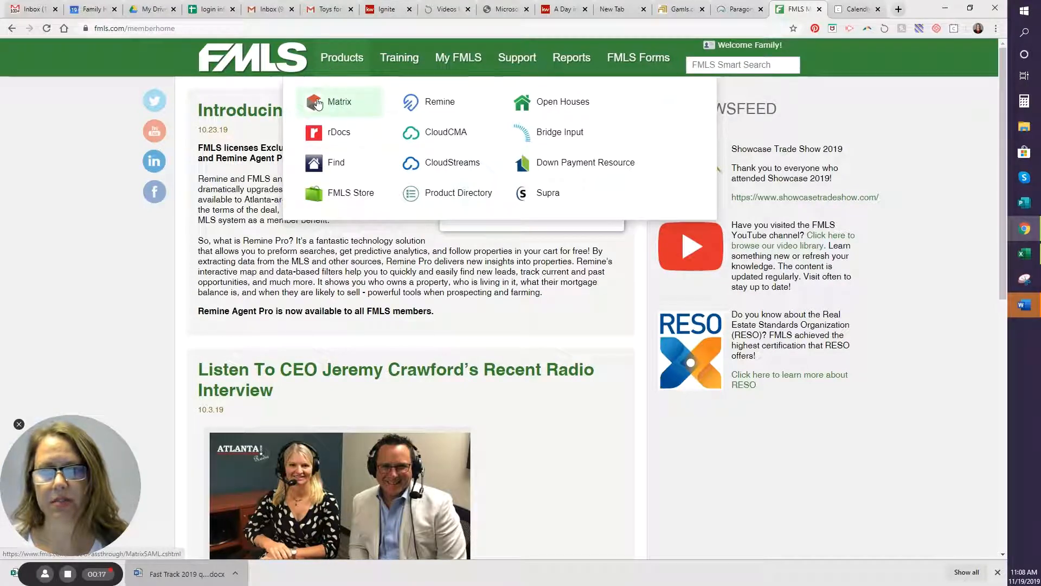
# - Launch Matrix, dismiss the listing expiration notice, and show the My Matrix menu
pyautogui.click(340, 101)
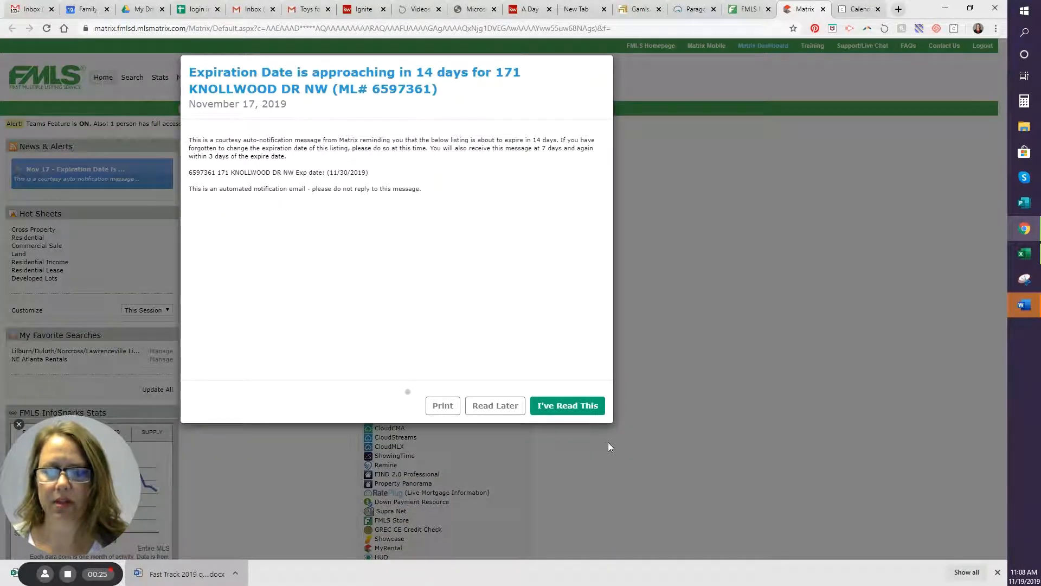
pyautogui.moveTo(568, 405)
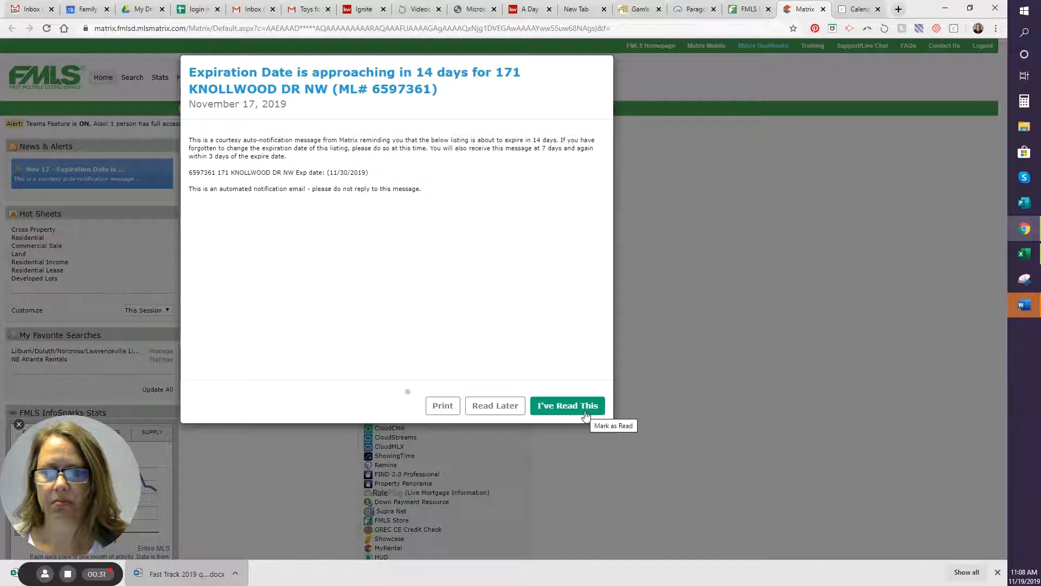
pyautogui.click(566, 405)
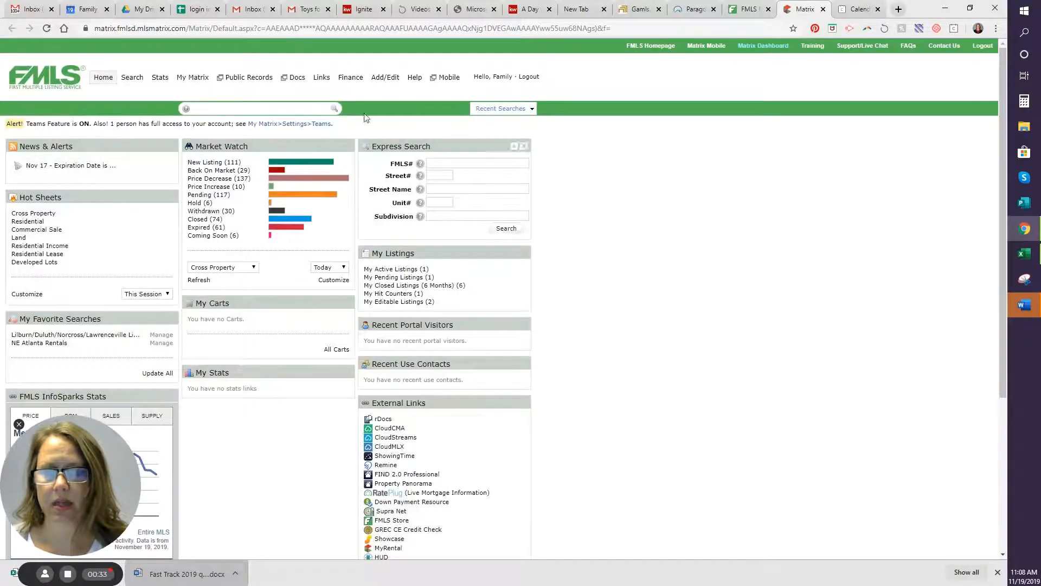
pyautogui.click(192, 77)
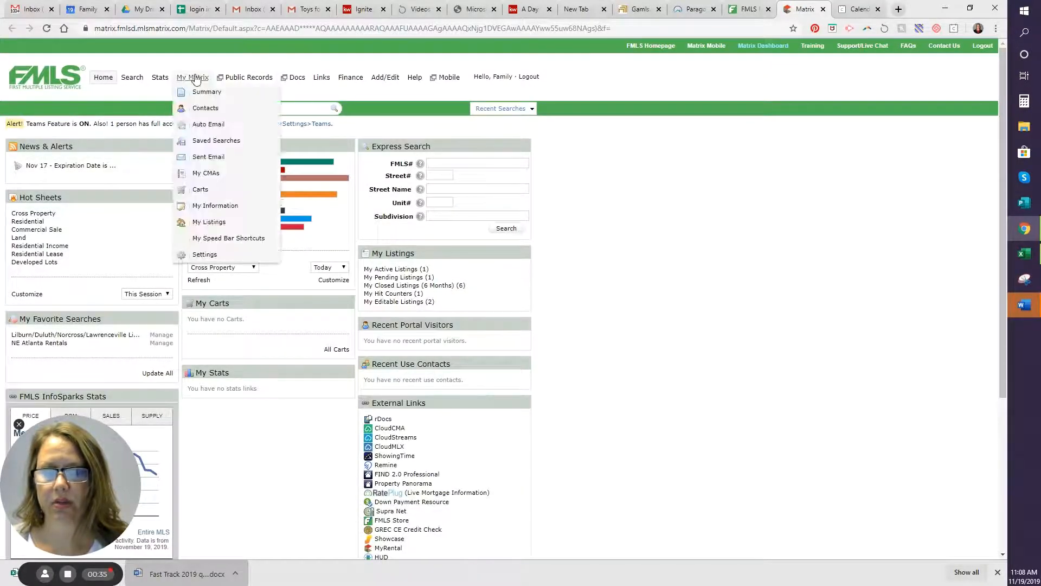
pyautogui.moveTo(208, 221)
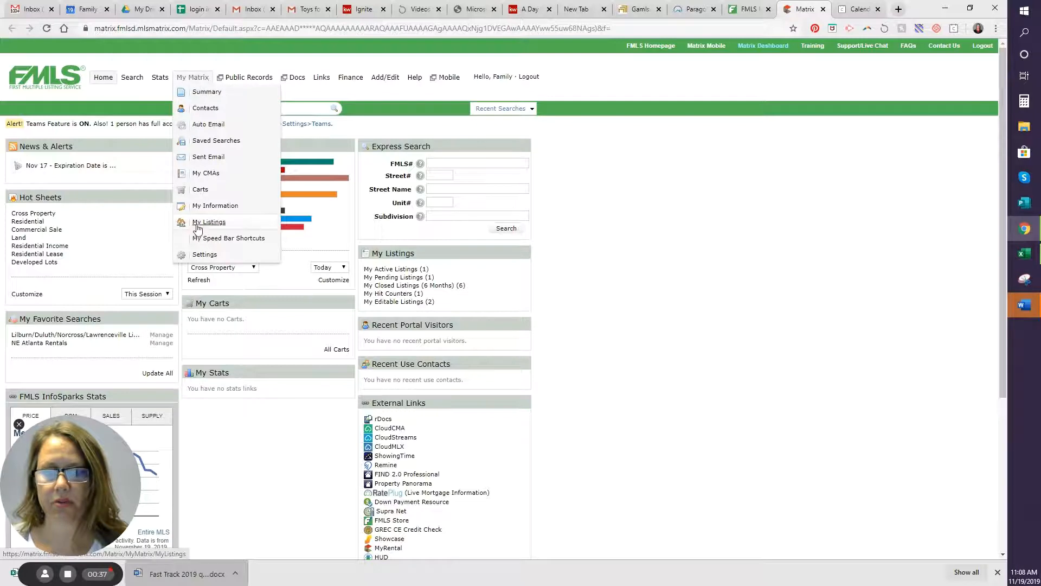
pyautogui.click(208, 222)
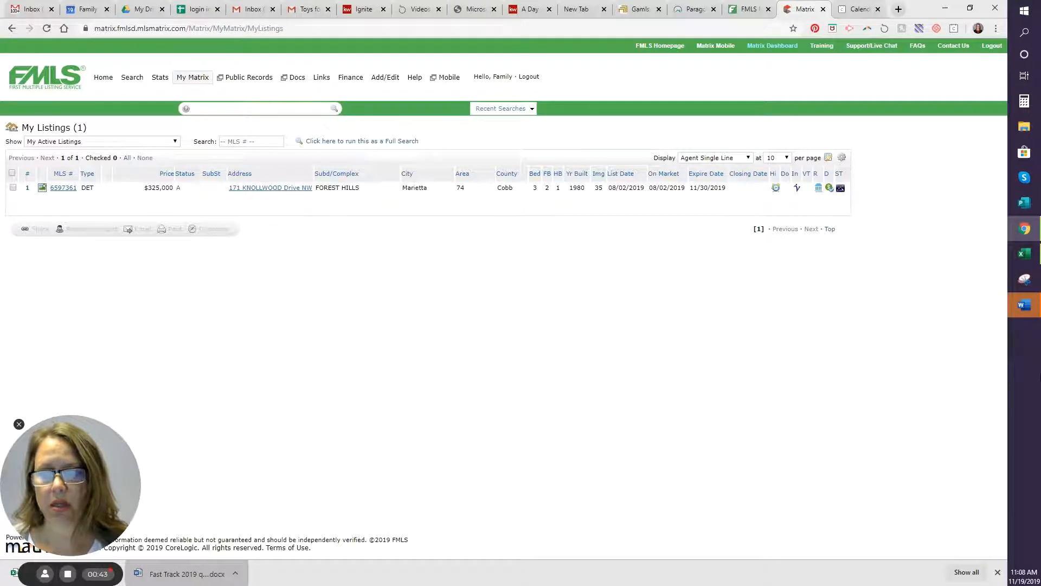
pyautogui.moveTo(921, 435)
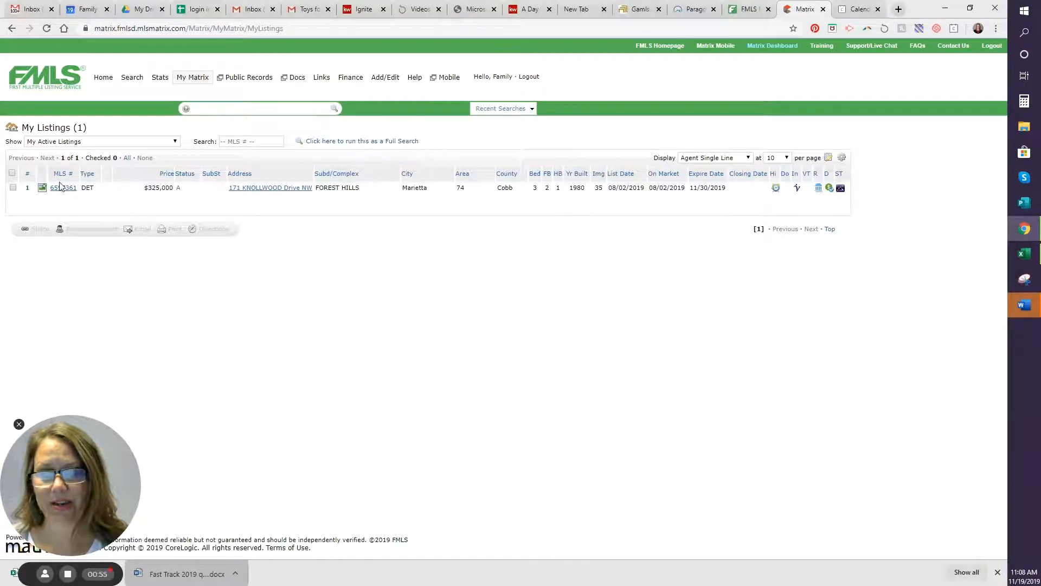
pyautogui.click(63, 187)
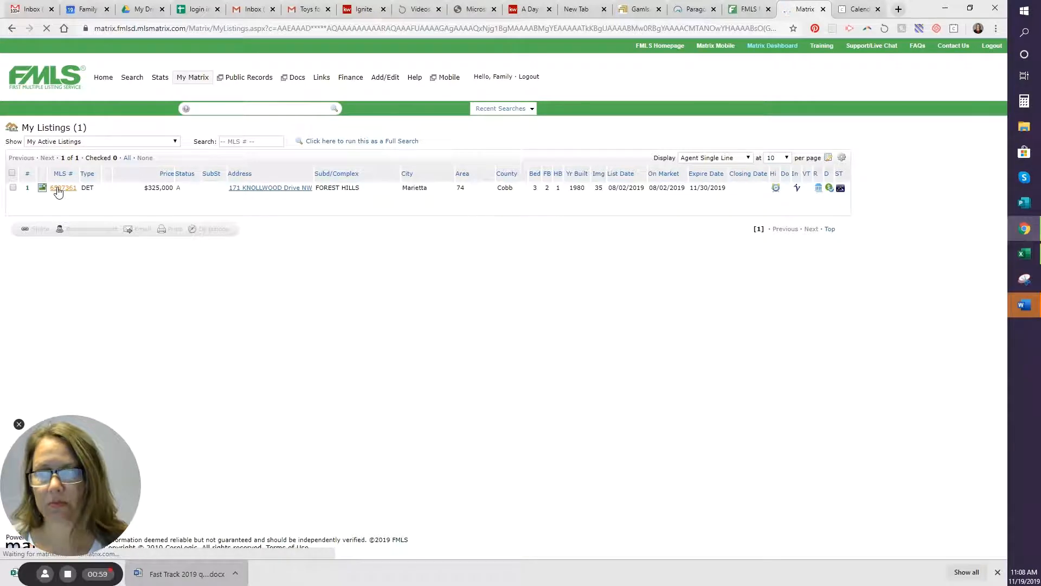
# - Open listing 6597361's full details and its Modify Property form selection page
pyautogui.click(63, 188)
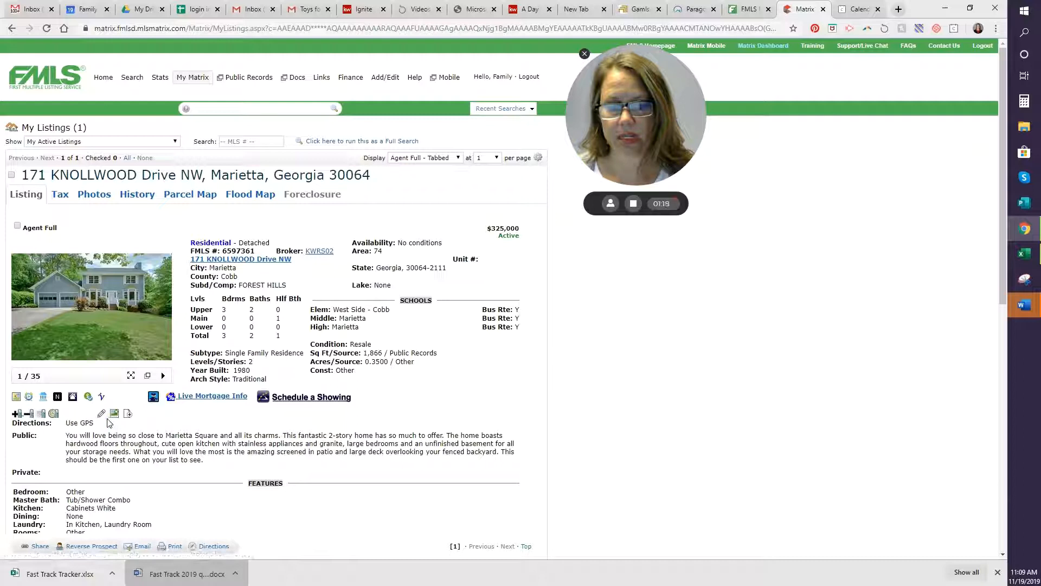
pyautogui.moveTo(101, 414)
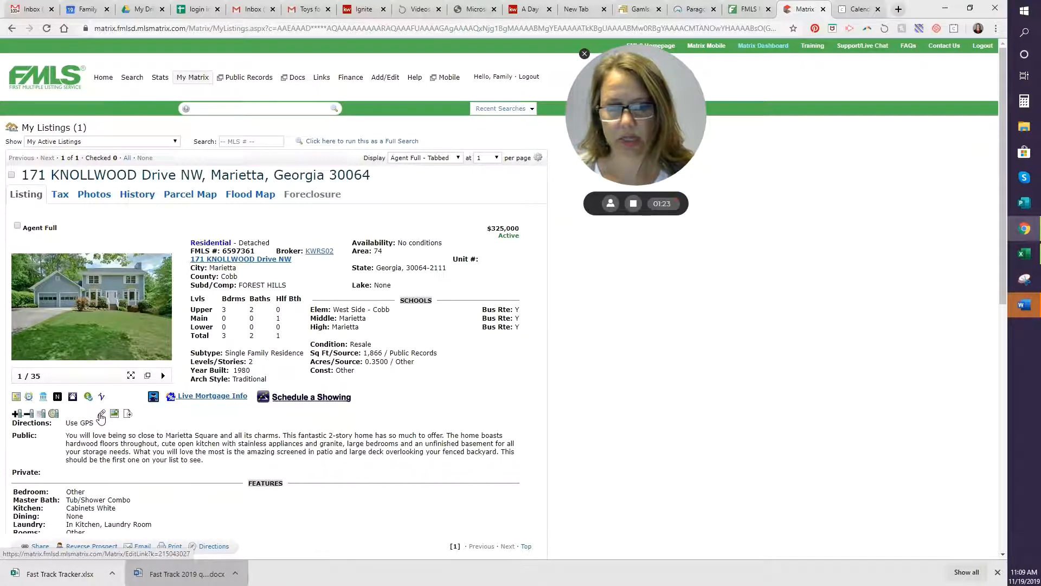
pyautogui.click(101, 416)
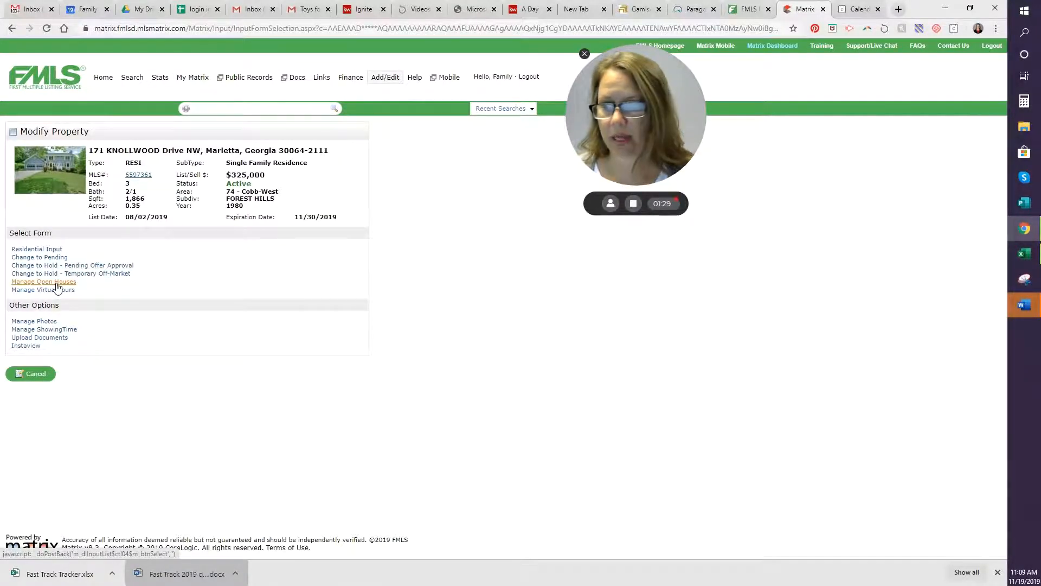
# - Open Manage Open Houses and reschedule the first open house to November 23, 2019
pyautogui.click(43, 281)
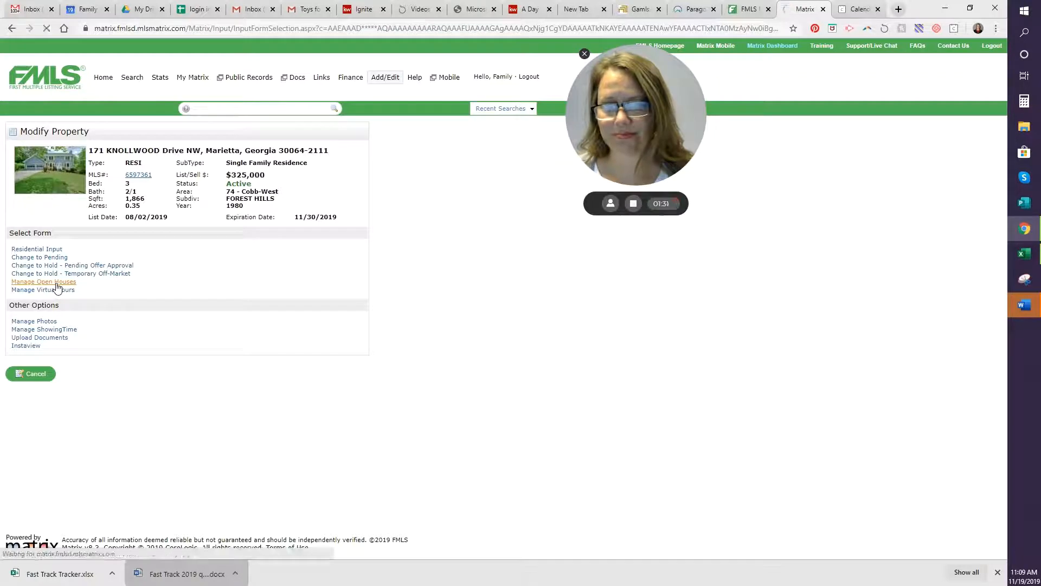
pyautogui.click(43, 281)
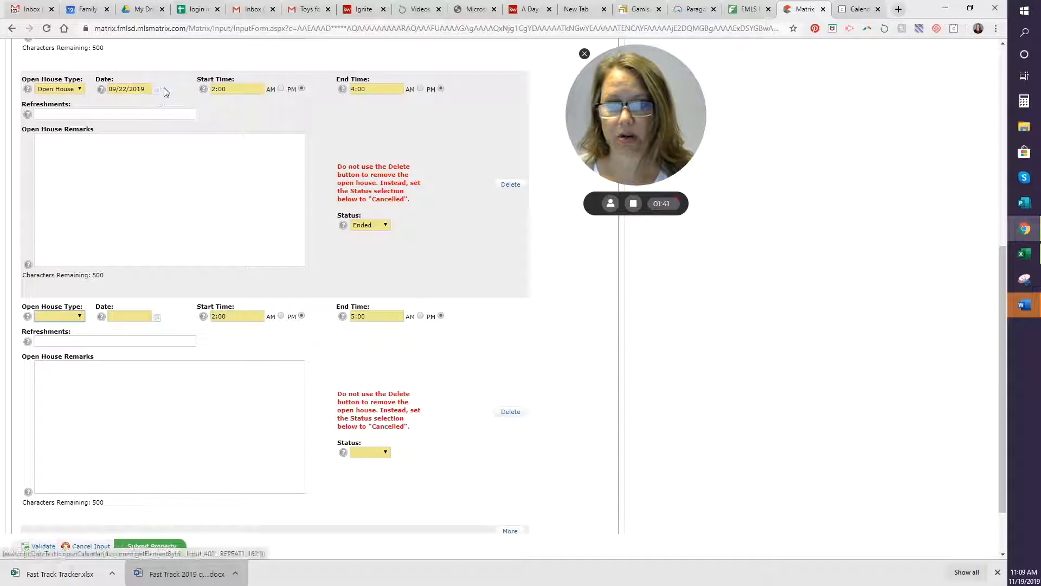
pyautogui.click(158, 89)
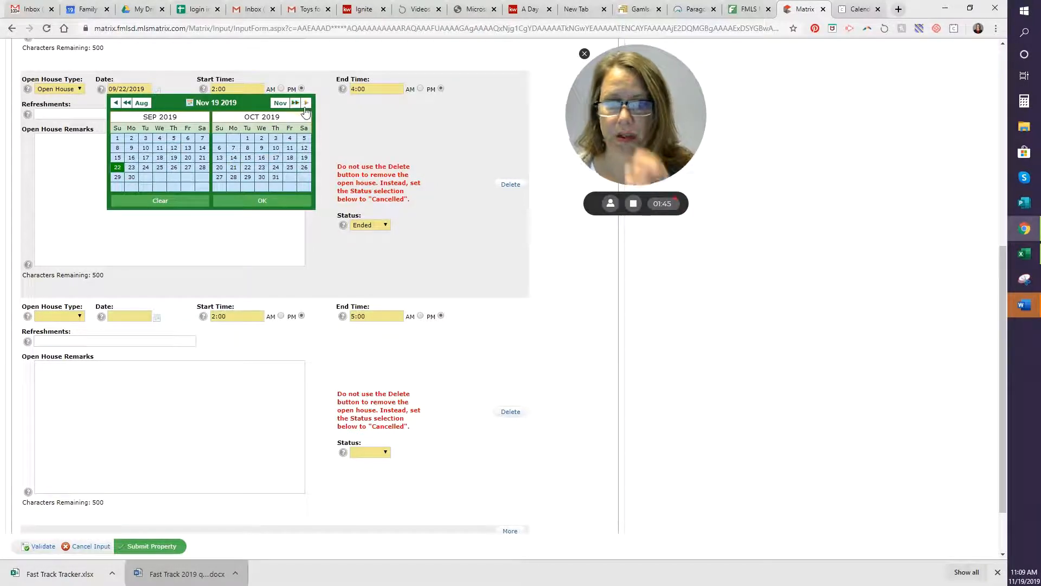
pyautogui.moveTo(316, 111)
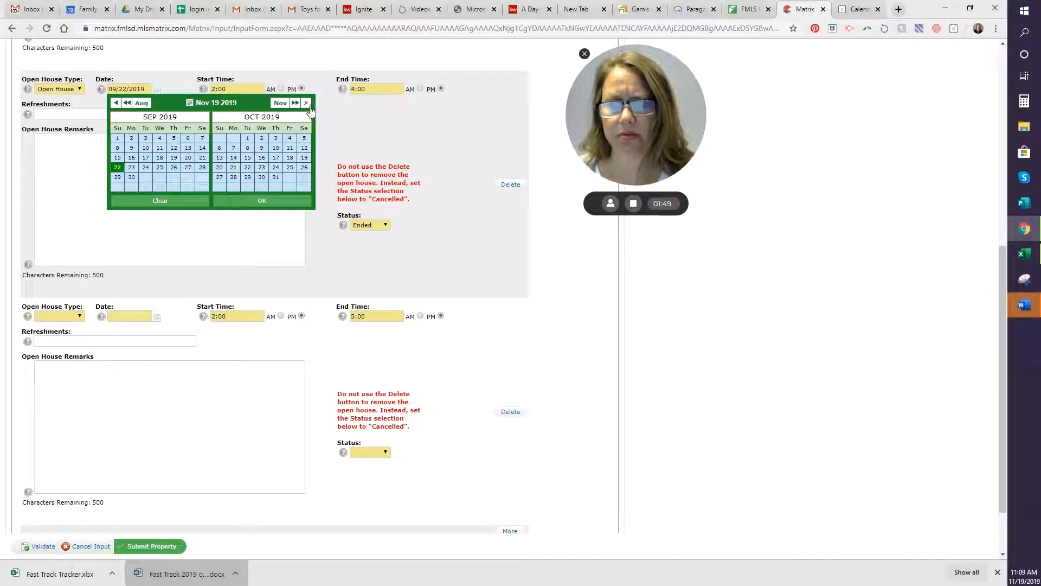
pyautogui.click(306, 102)
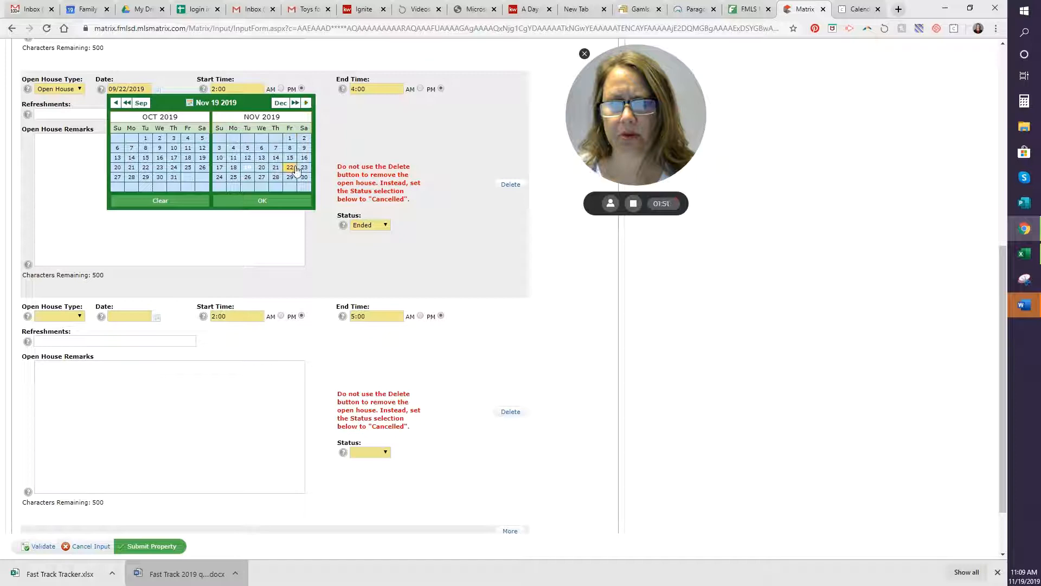
pyautogui.click(304, 167)
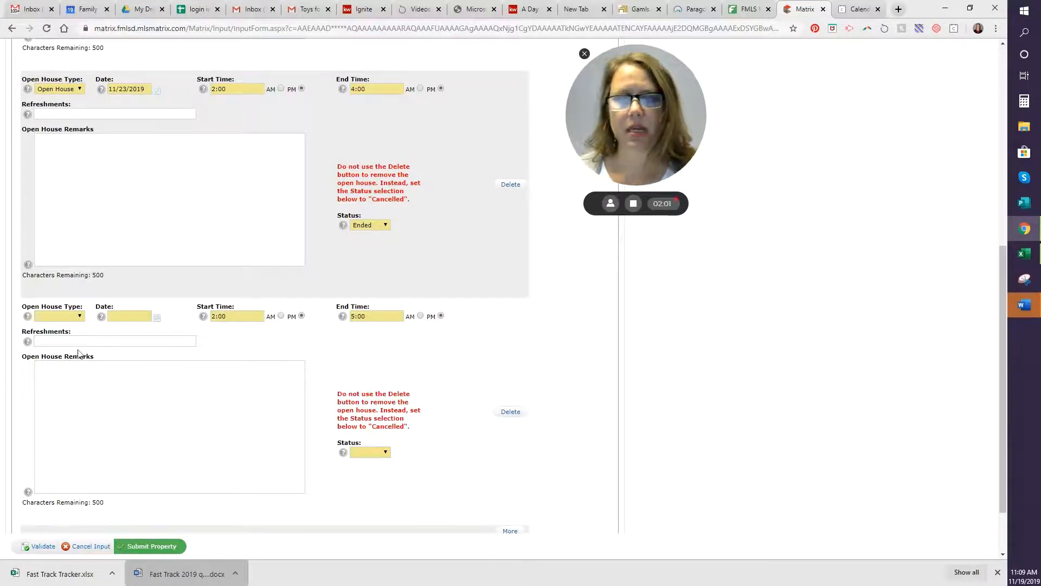
pyautogui.click(59, 316)
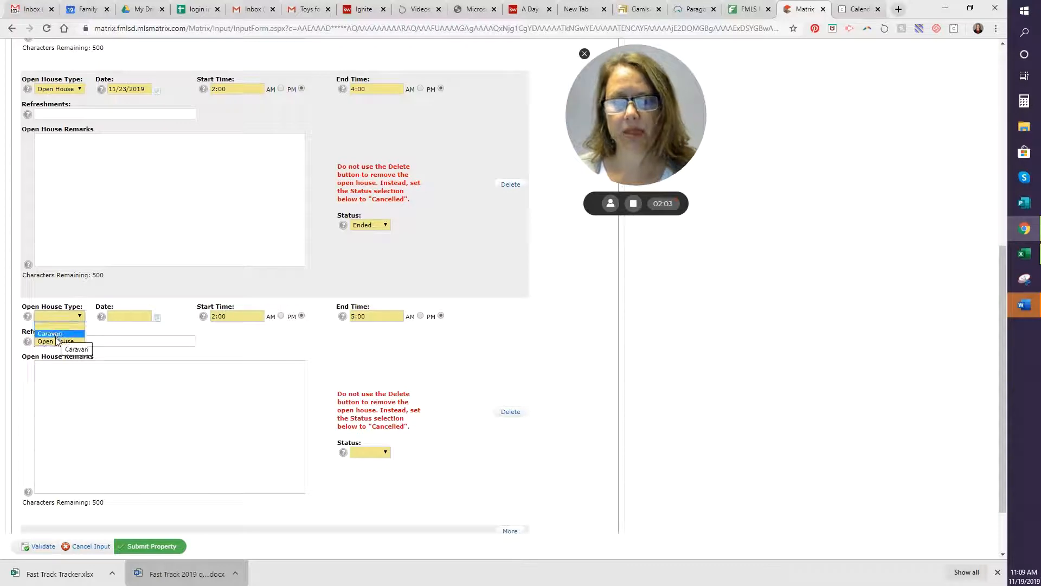
# - Make the second entry an Open House on November 24 ending at 4
pyautogui.click(56, 332)
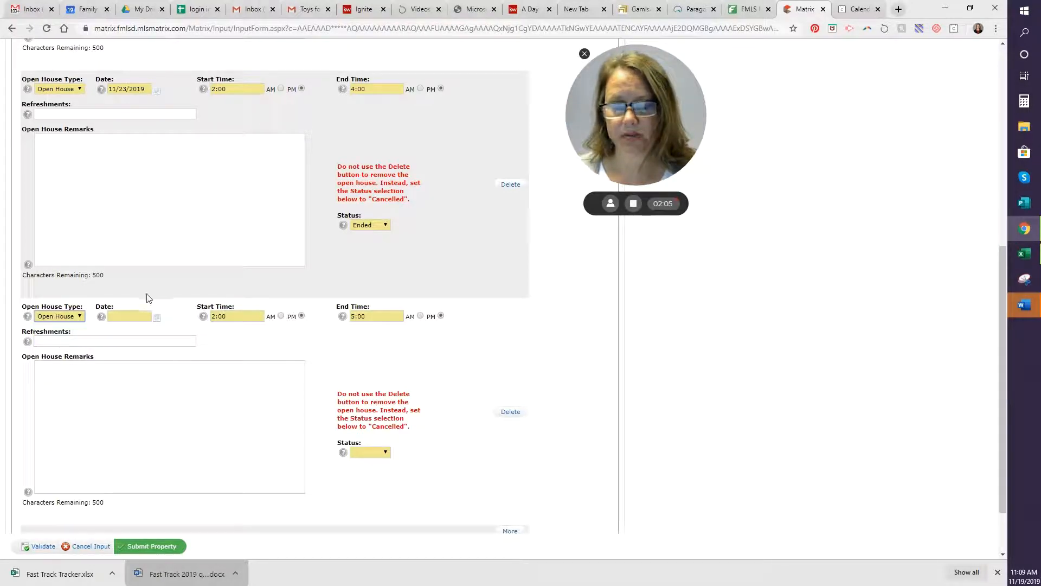
pyautogui.click(156, 316)
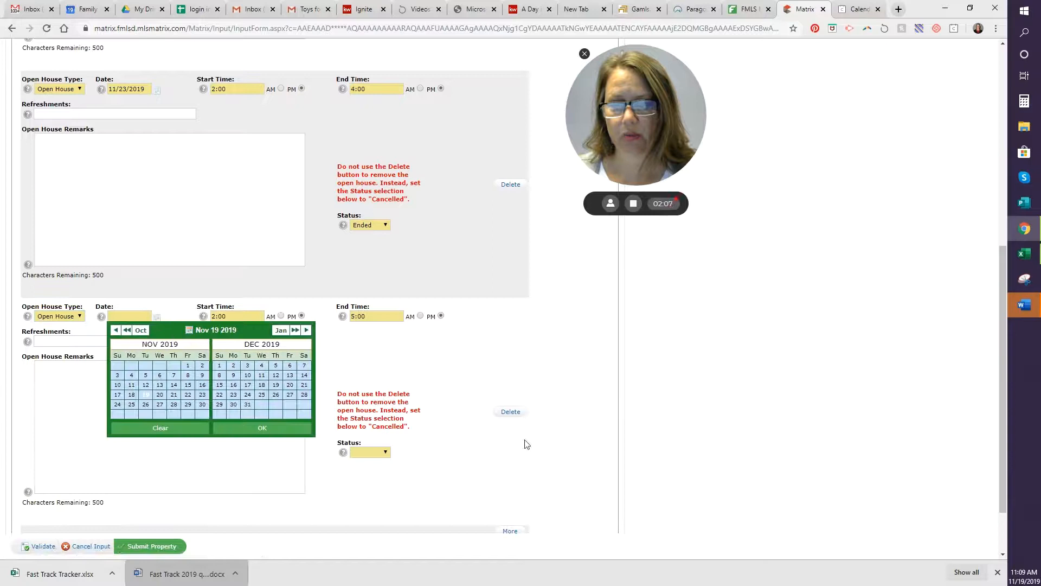
pyautogui.click(117, 403)
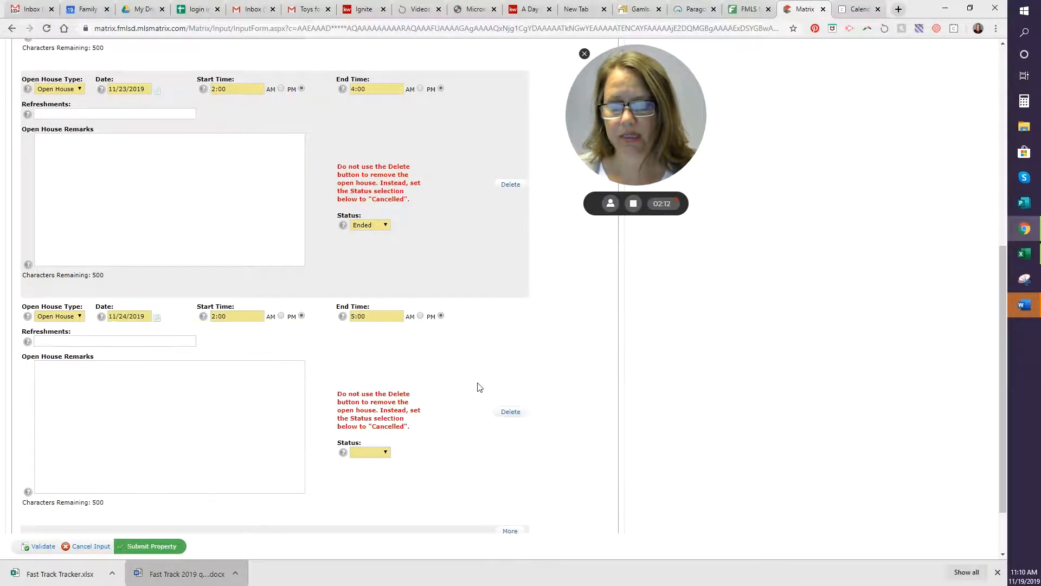
pyautogui.tripleClick(376, 316)
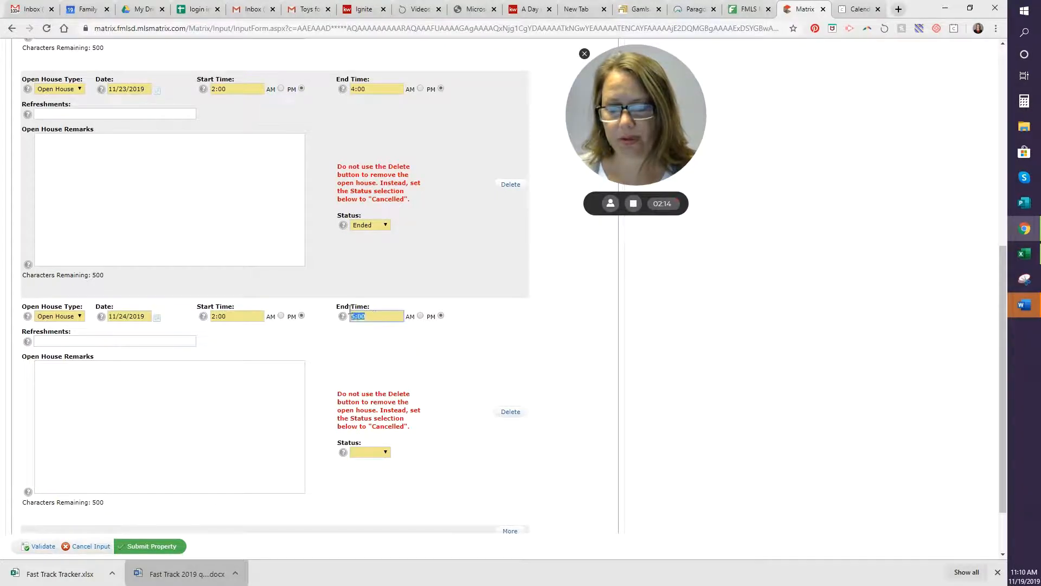
pyautogui.write('4')
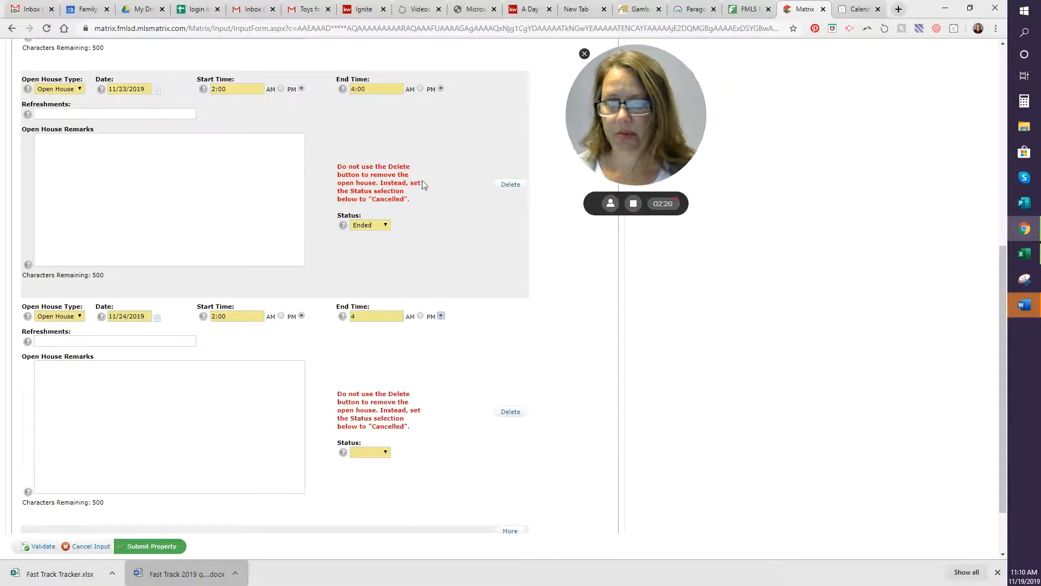
# - Set the status of both open houses to Active
pyautogui.click(370, 224)
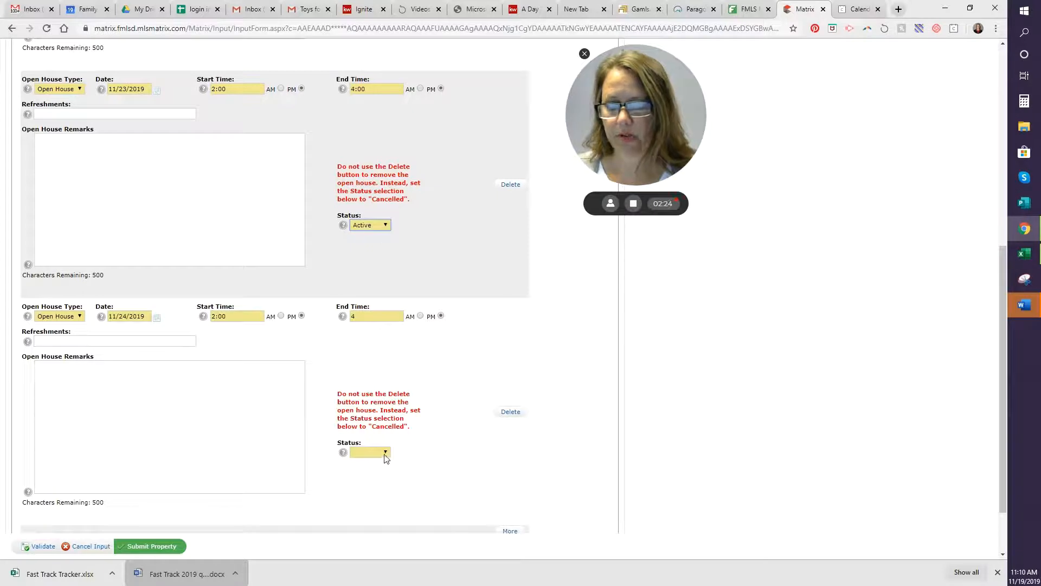
pyautogui.click(370, 452)
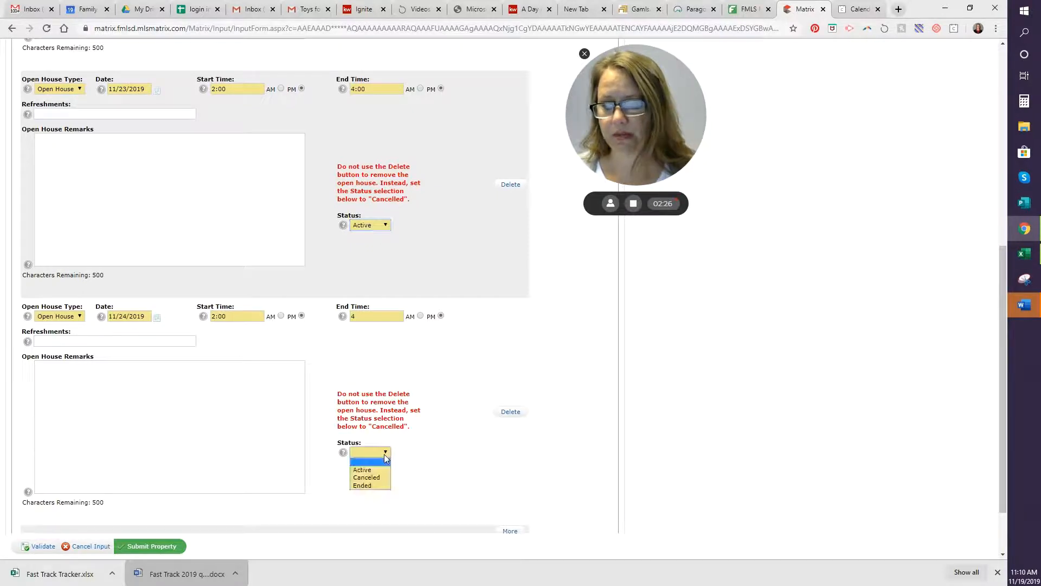
pyautogui.click(370, 452)
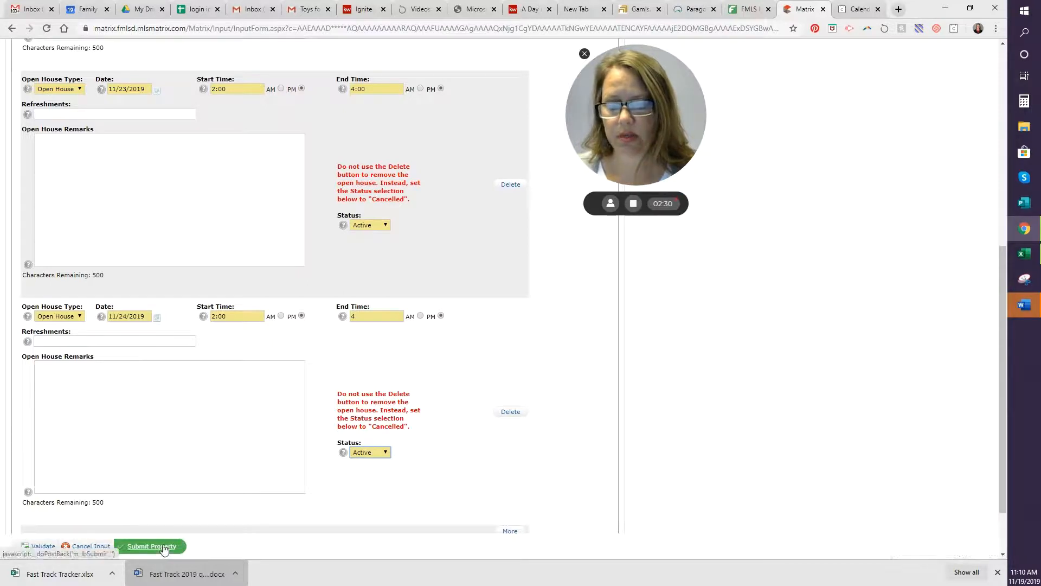
# - Submit the property changes to get the Input Succeeded confirmation for listing 6597361
pyautogui.click(151, 547)
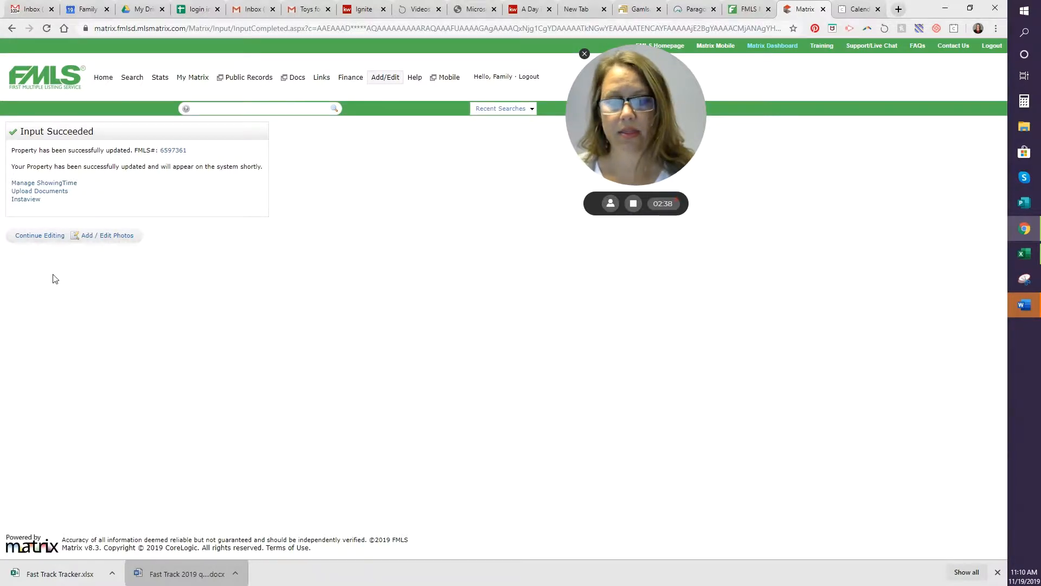
pyautogui.moveTo(38, 269)
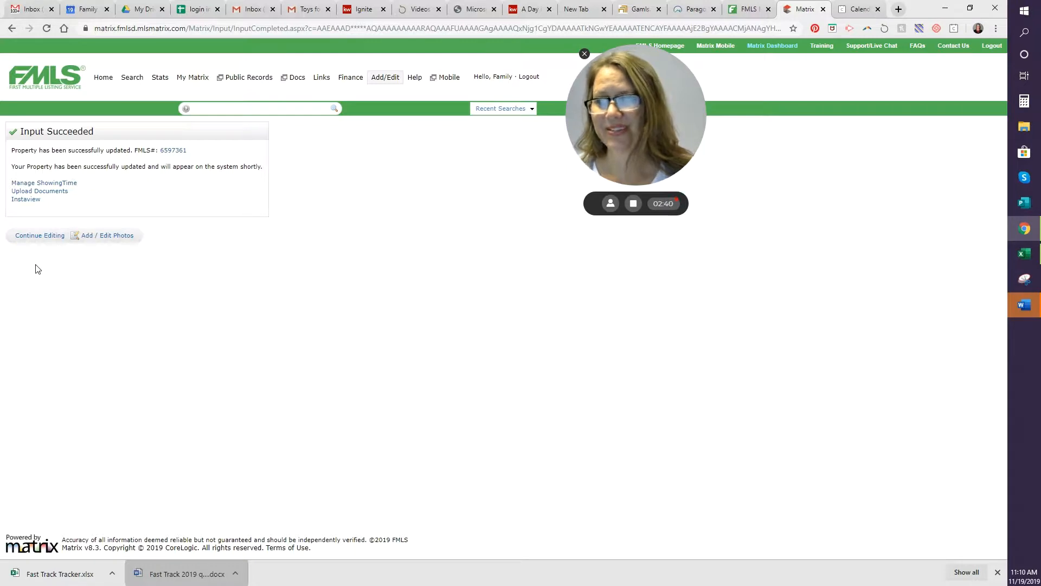